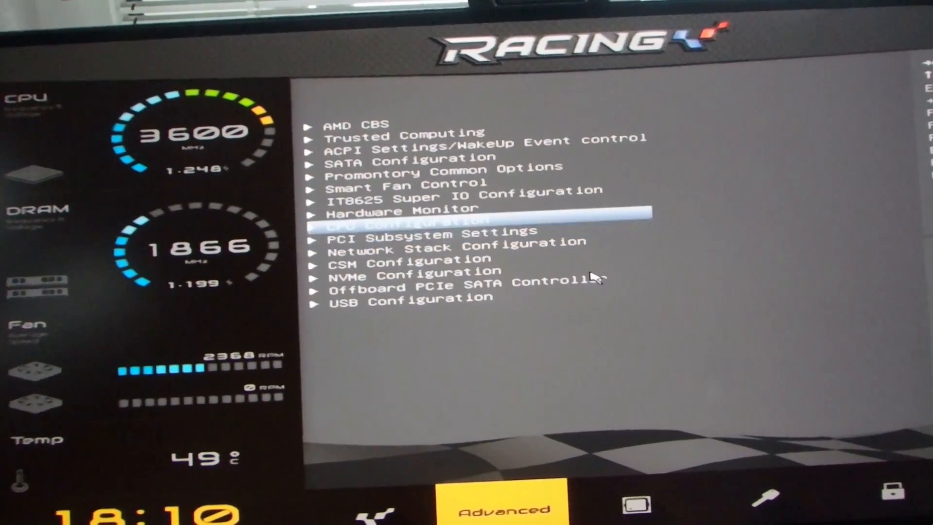
Open the Smart Fan Control page from the Advanced tab.
{"action": "left_click", "coordinate": [406, 185]}
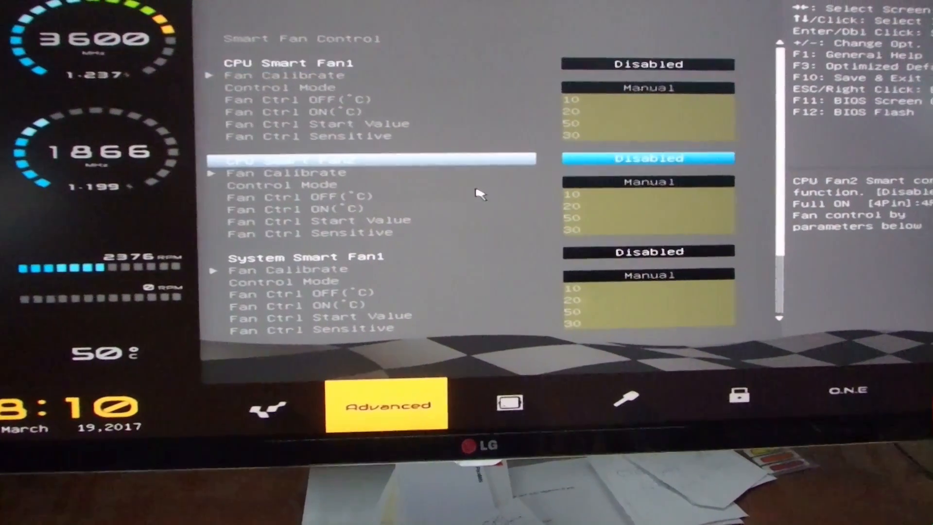
Set CPU Smart Fan1 from Disabled to 4Pin and choose its control mode.
{"action": "key", "text": "up"}
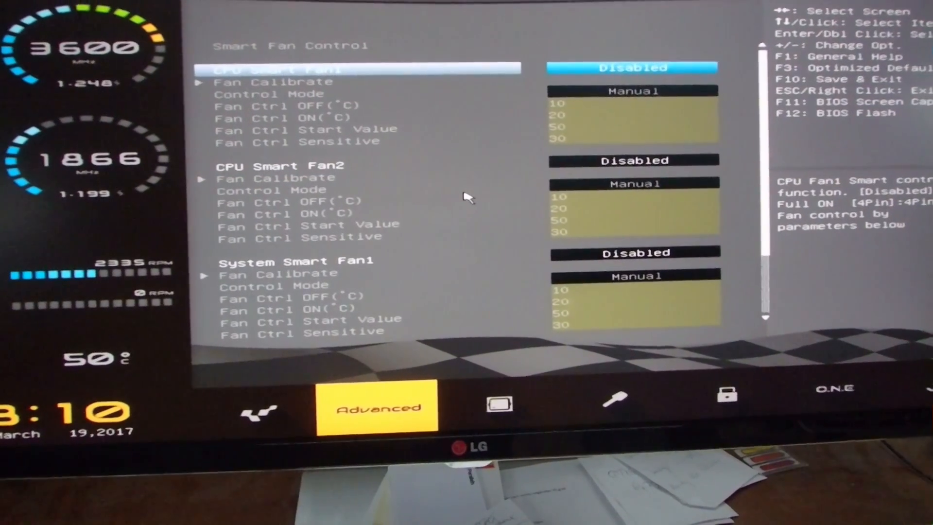
{"action": "left_click", "coordinate": [634, 67]}
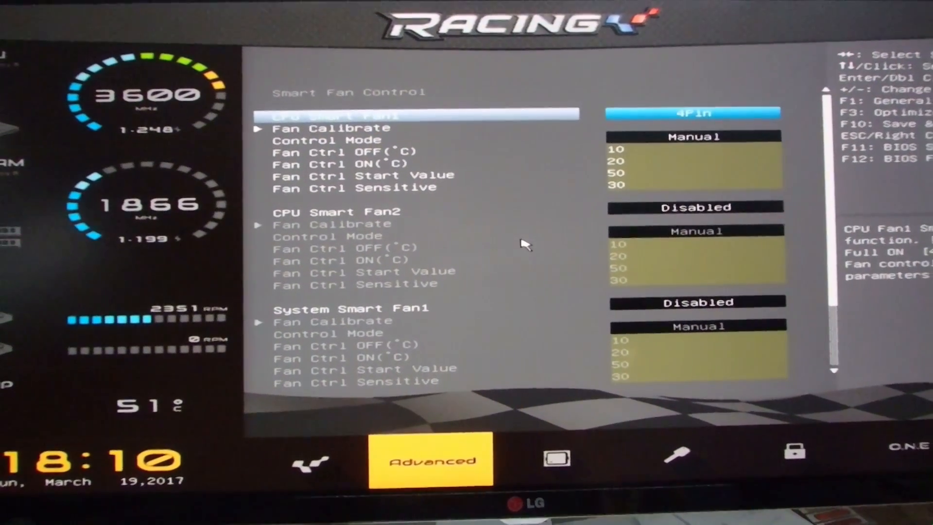
{"action": "key", "text": "Down"}
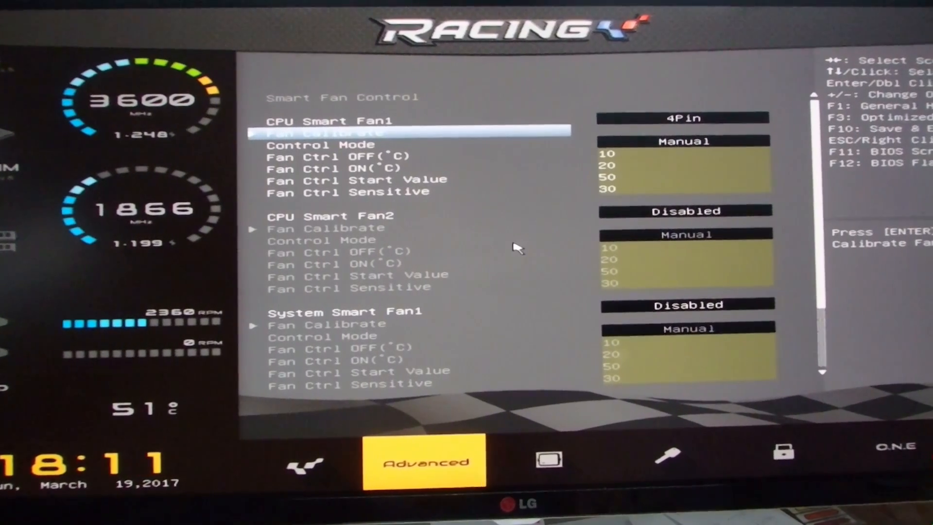
{"action": "left_click", "coordinate": [683, 141]}
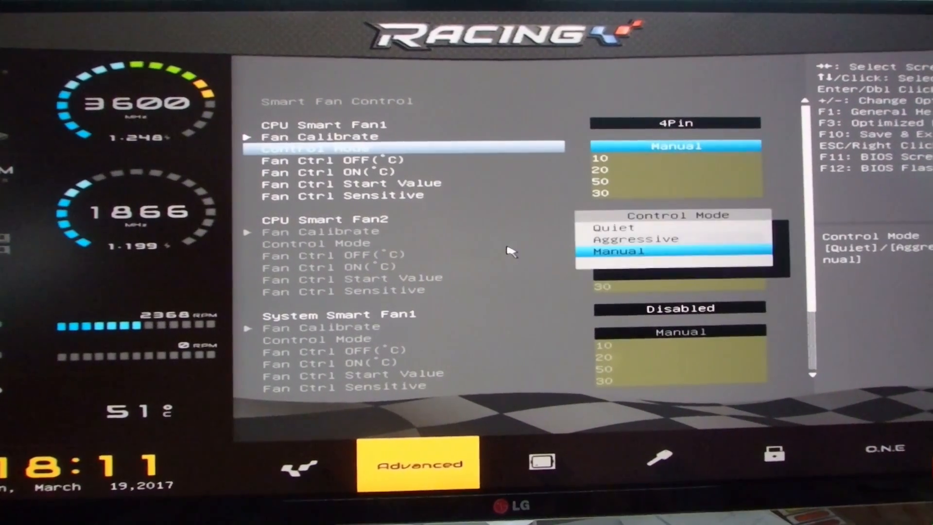
{"action": "left_click", "coordinate": [613, 227]}
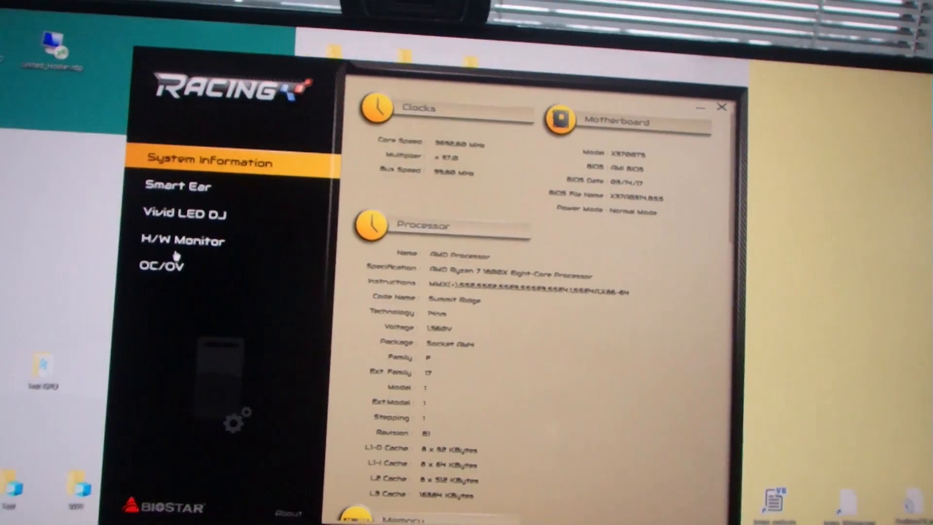
Open H/W Monitor in the Racing GT utility to view CPU Fan1 speed.
{"action": "left_click", "coordinate": [183, 241]}
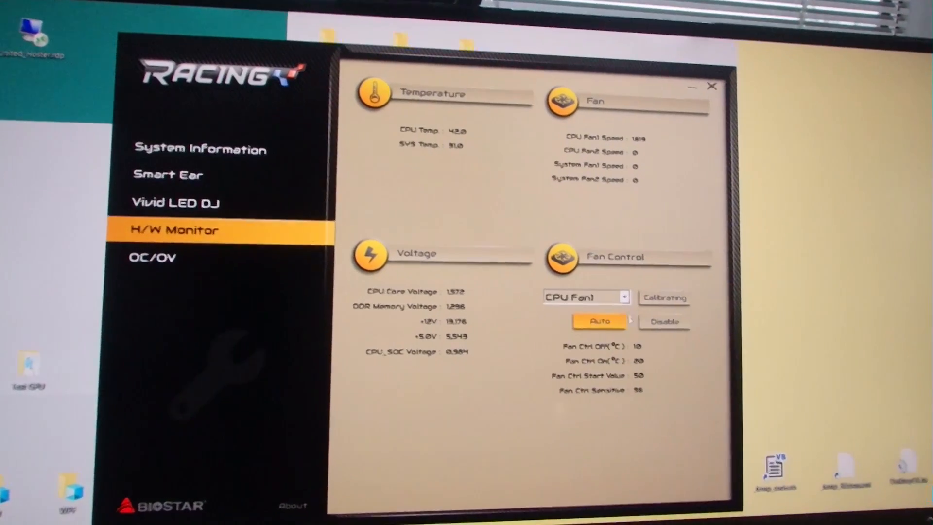